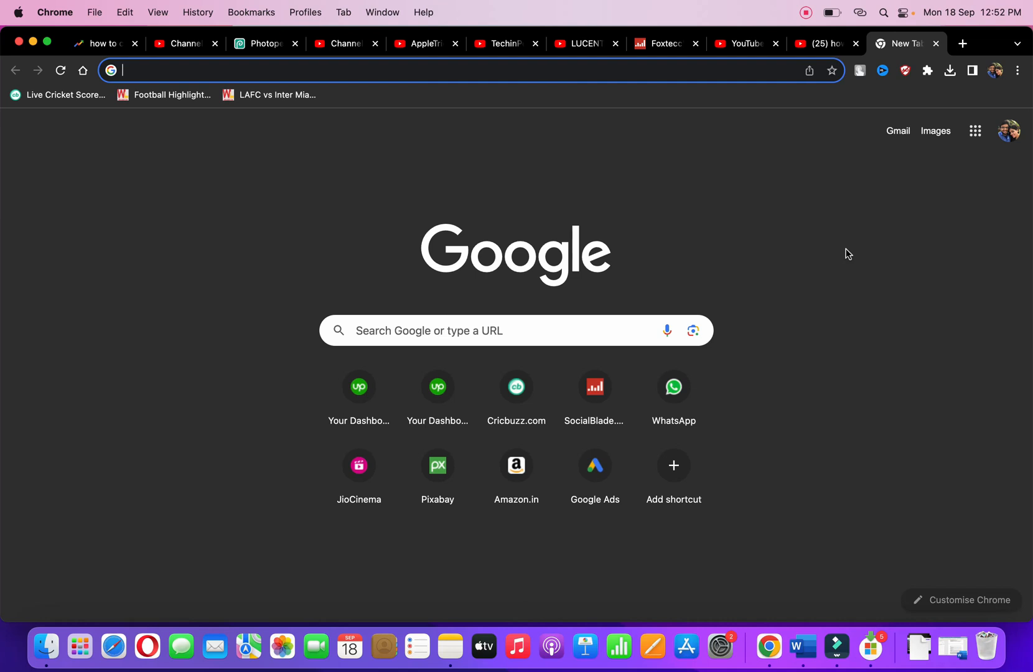
{"action": "mouse_move", "coordinate": [974, 156]}
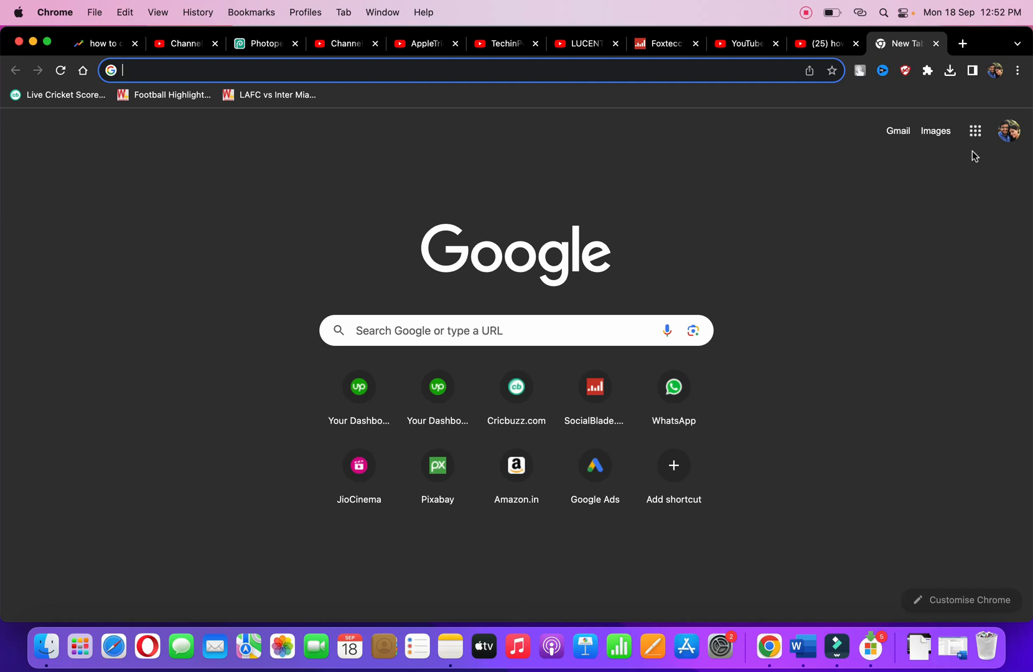
{"action": "mouse_move", "coordinate": [976, 130]}
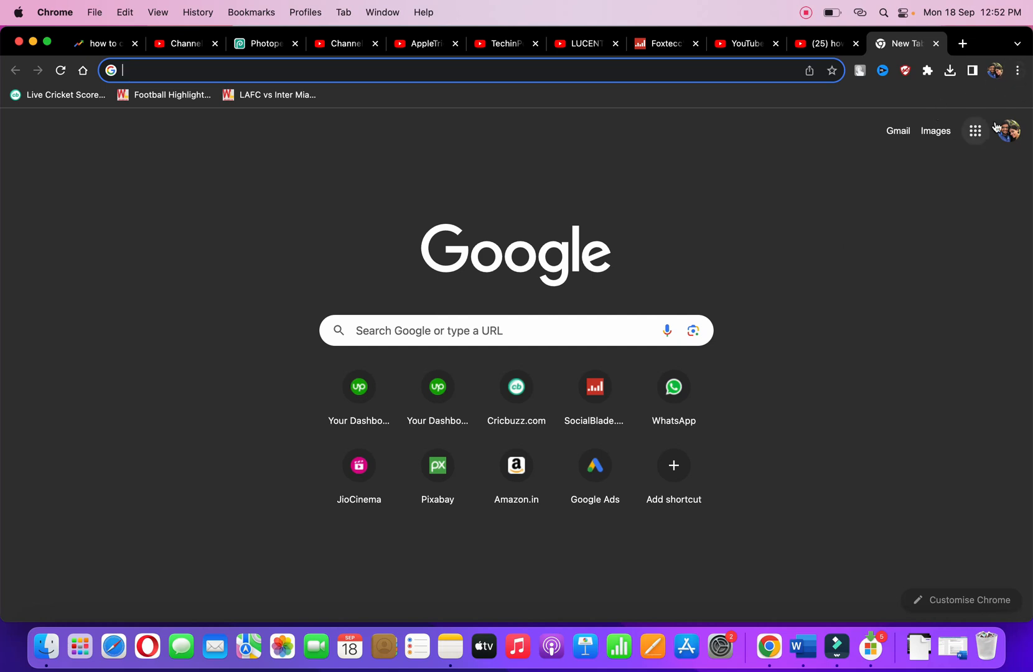
Open the full browsing History page from Chrome's main menu.
{"action": "left_click", "coordinate": [1019, 69]}
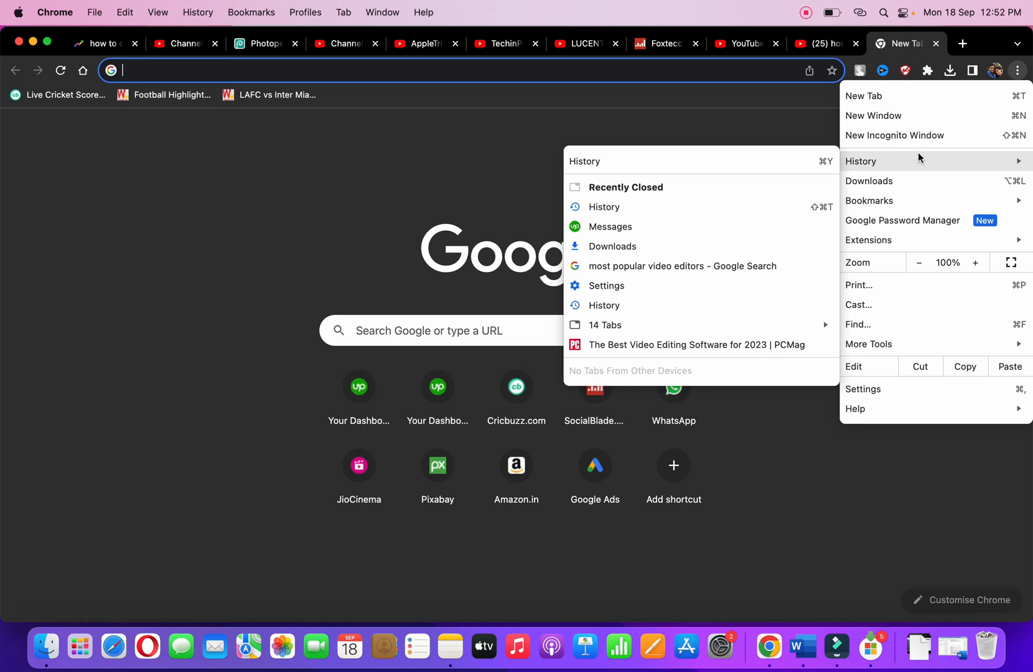
{"action": "mouse_move", "coordinate": [829, 157]}
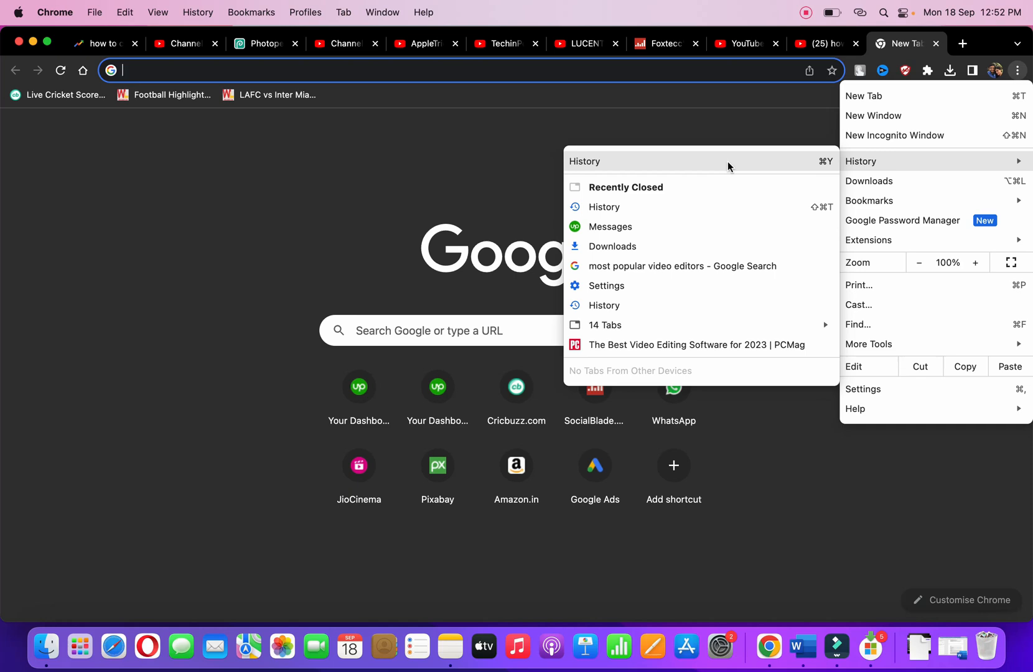
{"action": "left_click", "coordinate": [604, 207]}
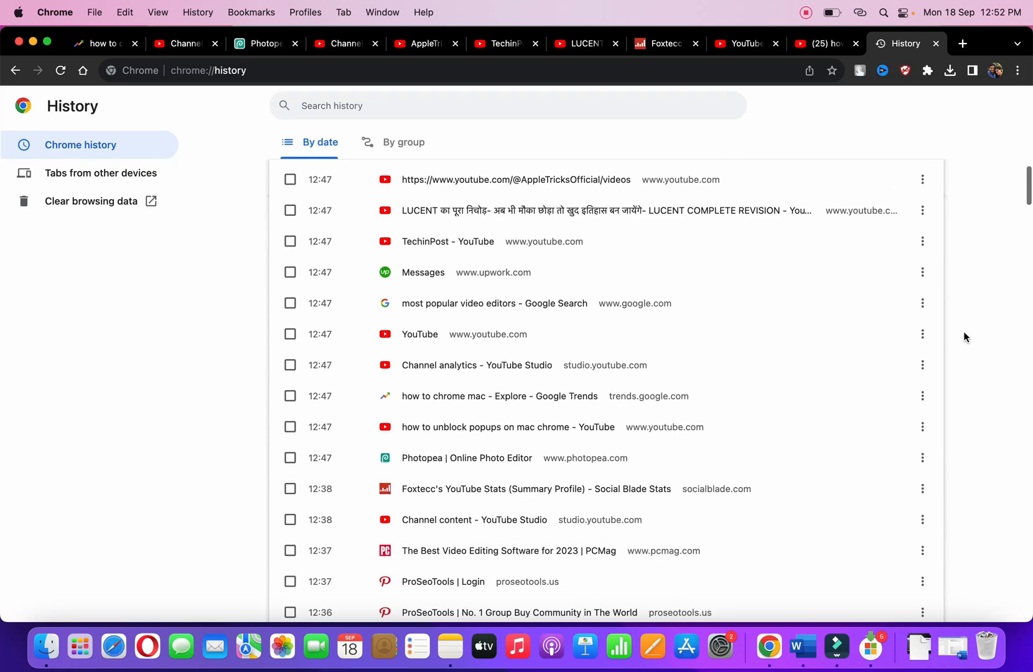
{"action": "scroll", "scroll_direction": "down", "scroll_amount": 3}
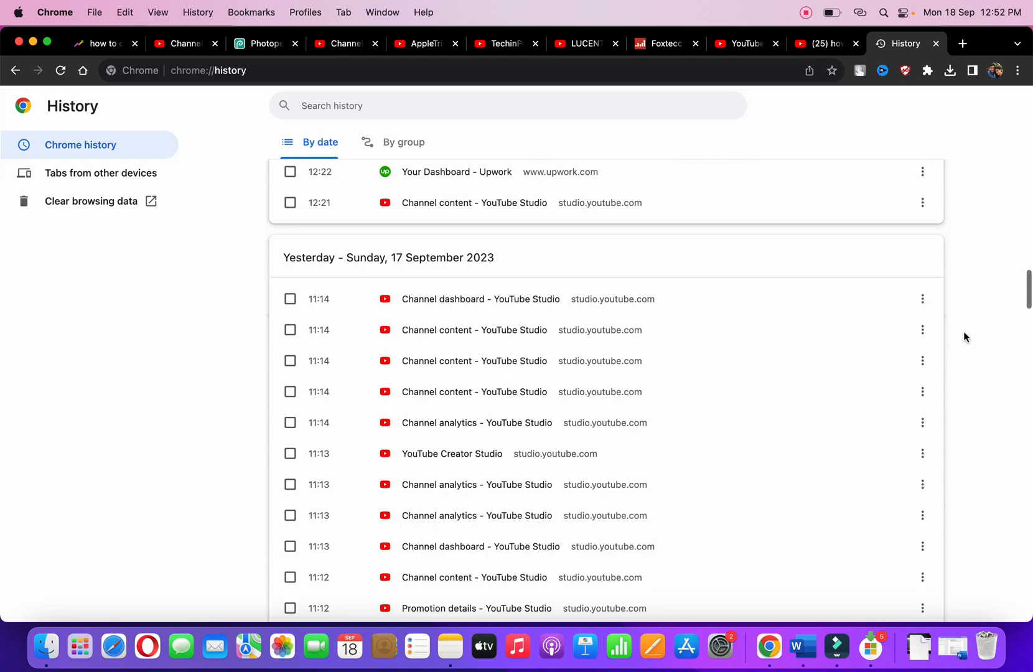
{"action": "scroll", "scroll_direction": "down", "scroll_amount": 3}
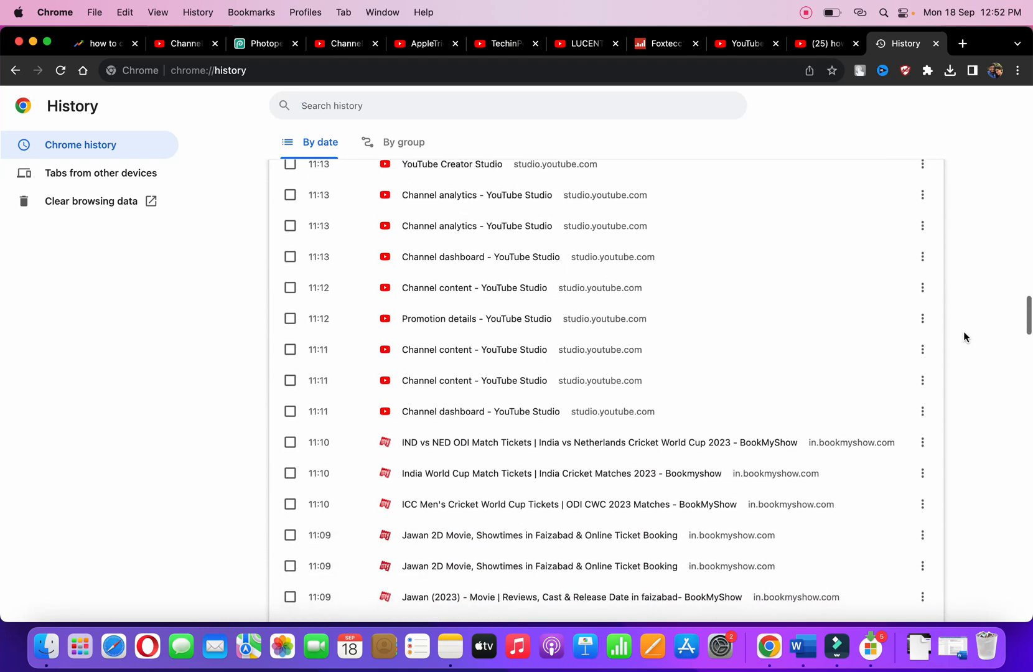
{"action": "scroll", "scroll_direction": "down", "scroll_amount": 3}
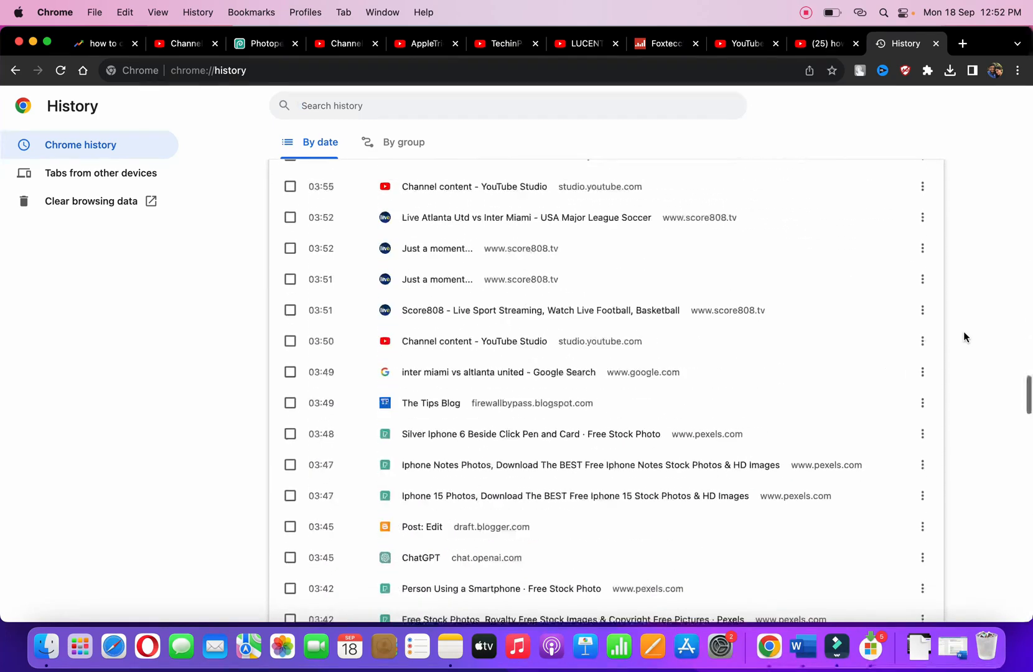
{"action": "scroll", "scroll_direction": "up", "scroll_amount": 3}
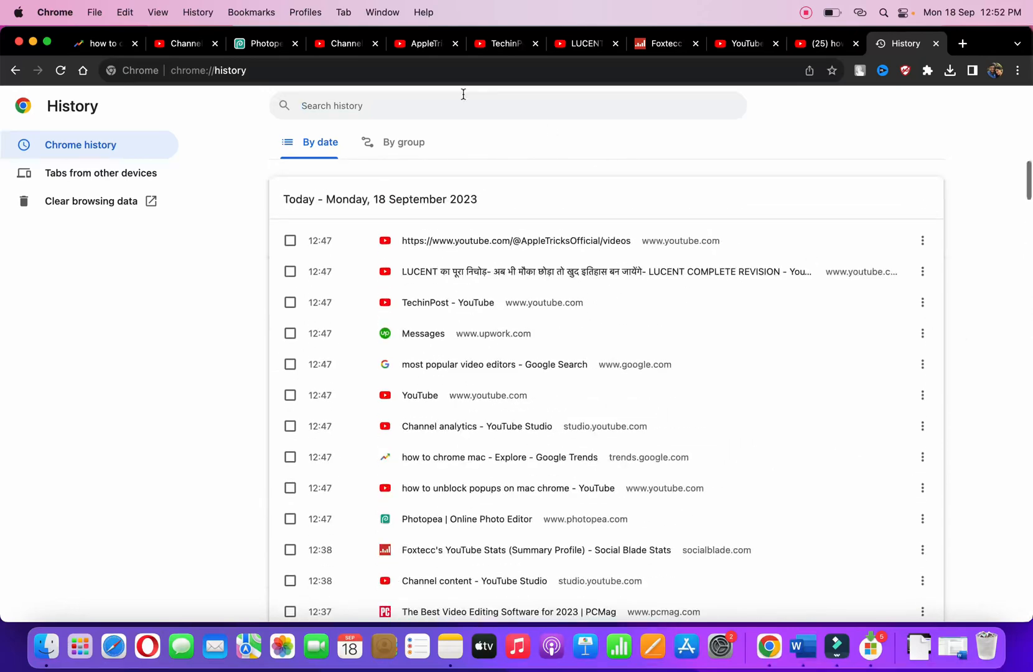
{"action": "left_click", "coordinate": [404, 142]}
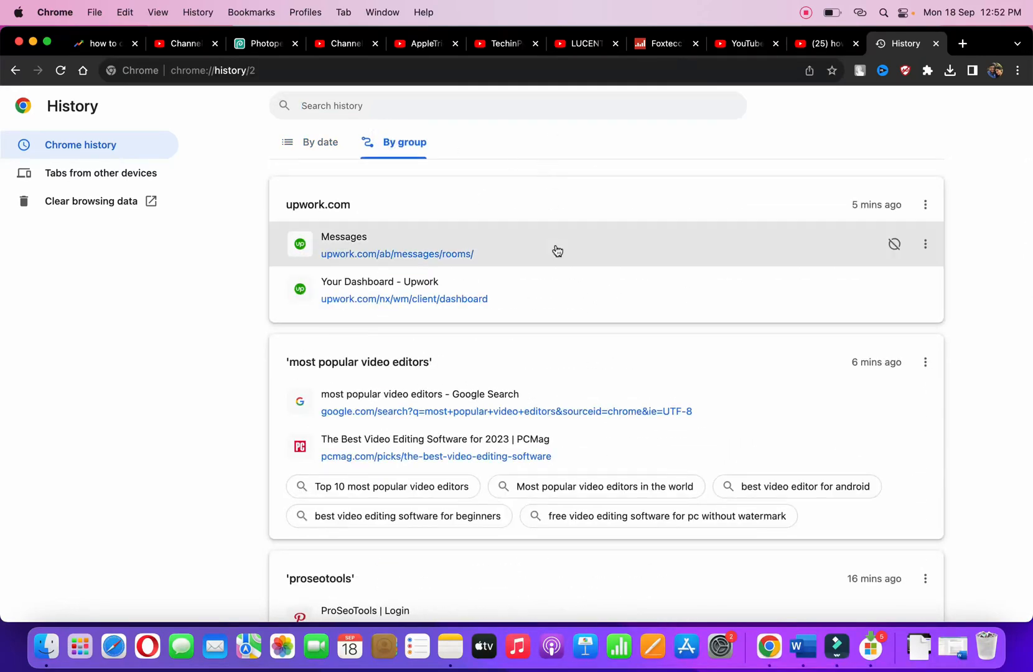
Scroll through the grouped history clusters and back to the top.
{"action": "scroll", "scroll_direction": "down", "scroll_amount": 3}
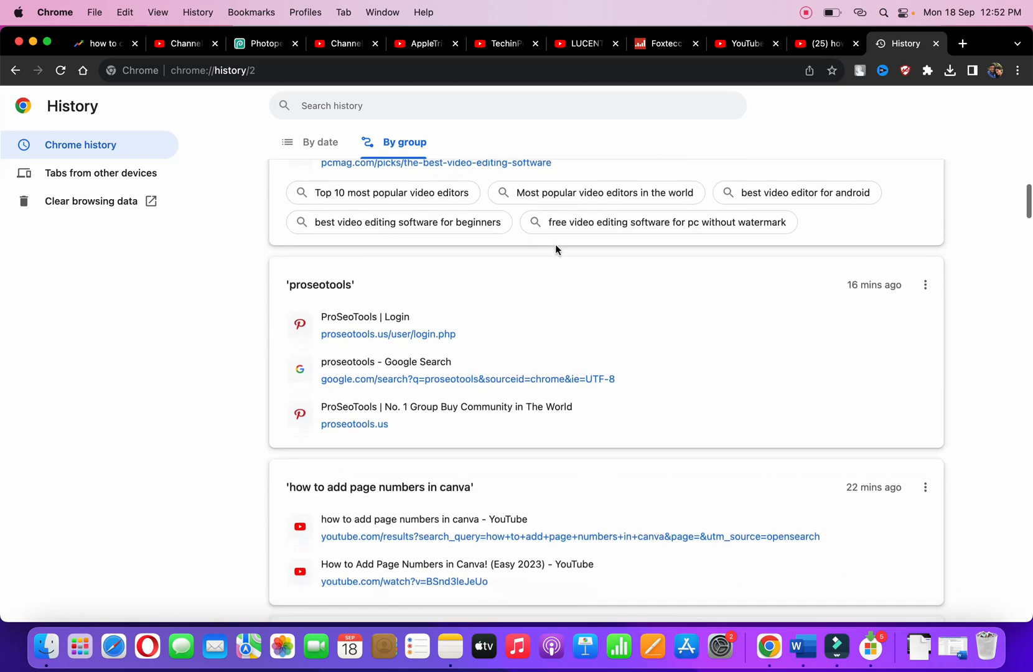
{"action": "scroll", "scroll_direction": "up", "scroll_amount": 3}
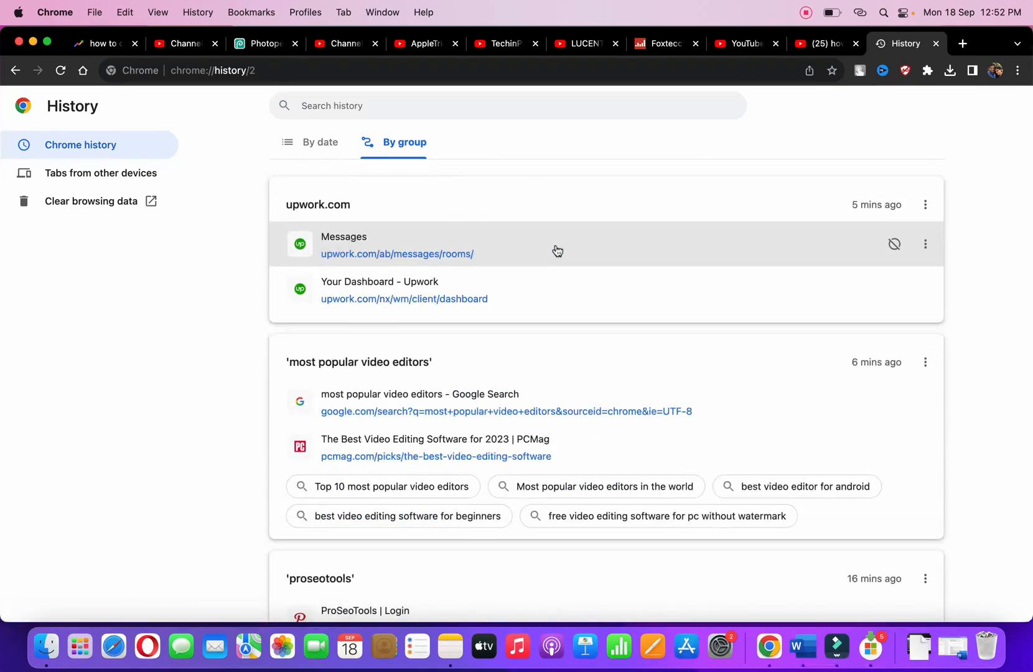
{"action": "mouse_move", "coordinate": [351, 183]}
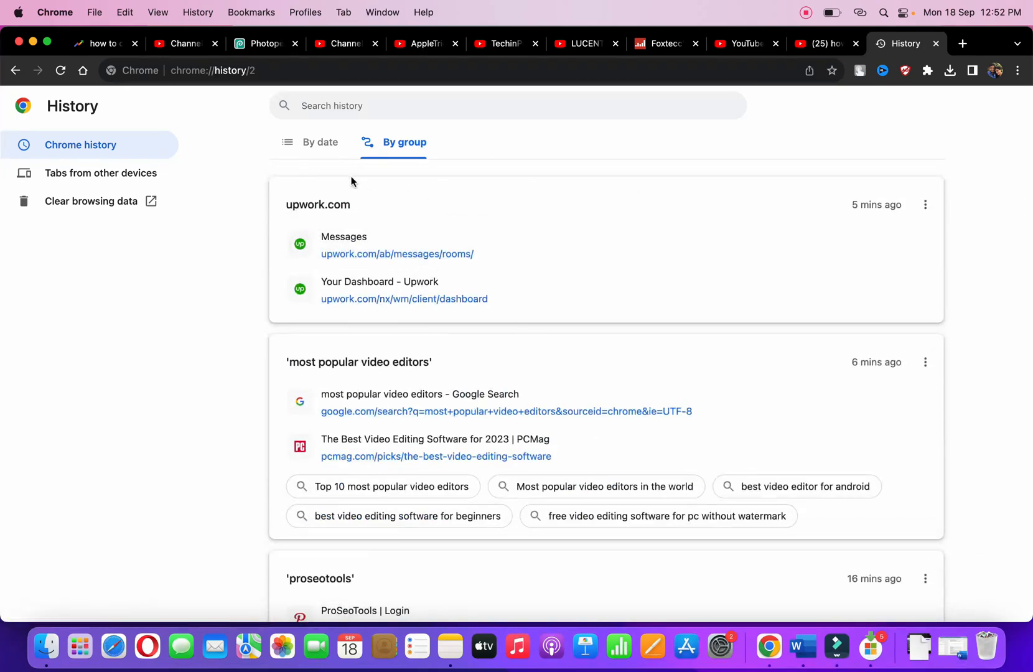
{"action": "mouse_move", "coordinate": [91, 201]}
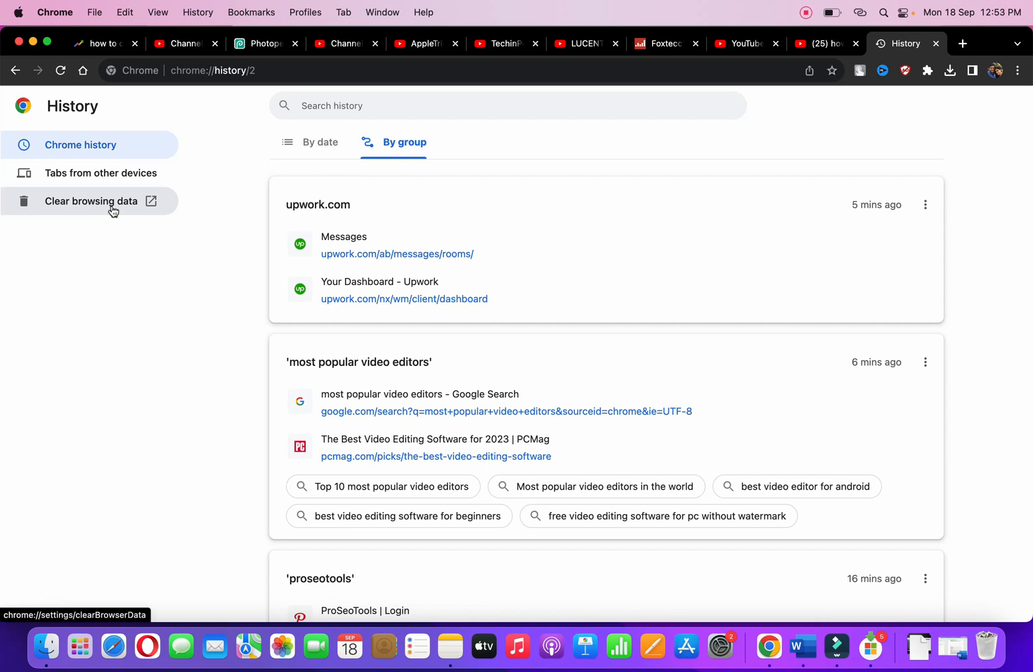
{"action": "mouse_move", "coordinate": [99, 173]}
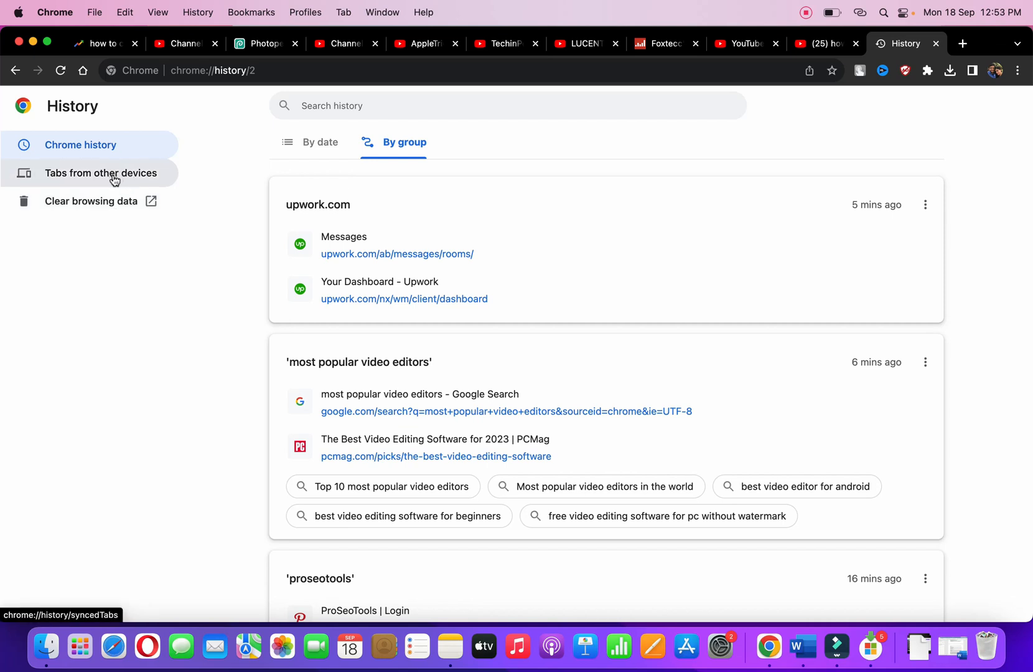
{"action": "mouse_move", "coordinate": [521, 228]}
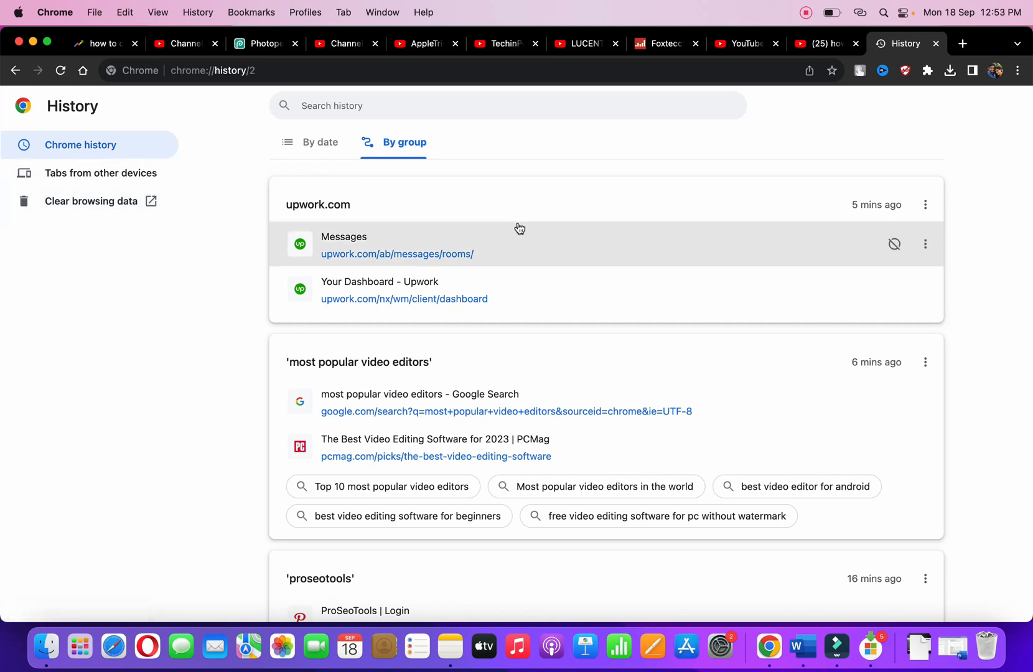
{"action": "mouse_move", "coordinate": [702, 167]}
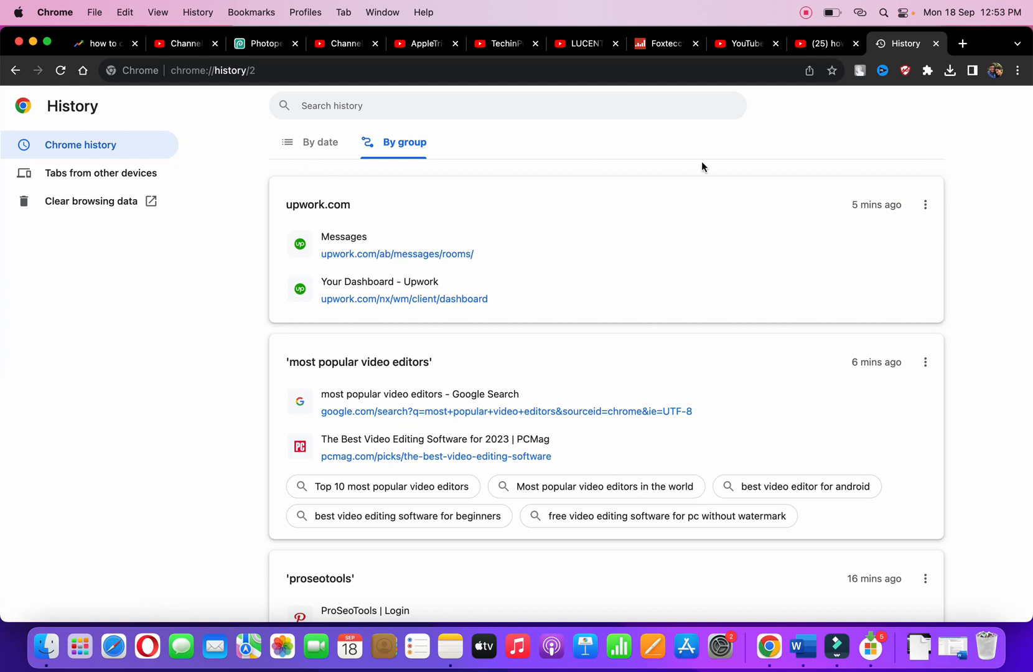